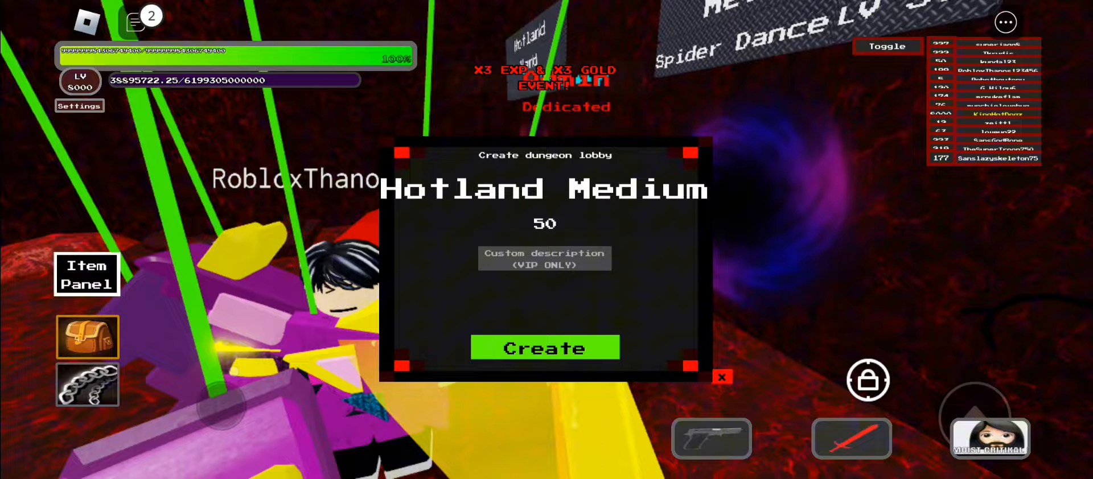
Create an Elemental Toriel dungeon lobby from the portal panel and teleport into the dungeon
click(544, 347)
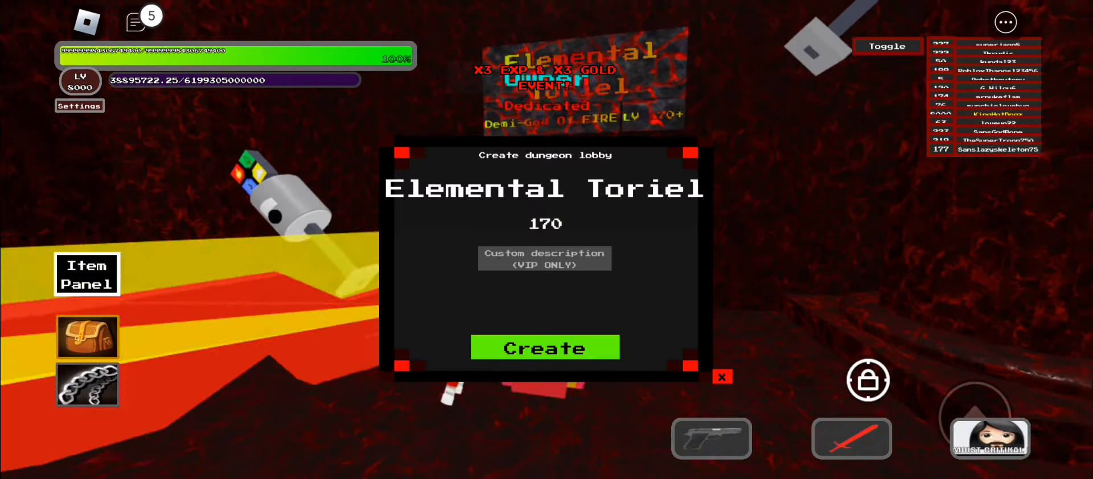
click(544, 348)
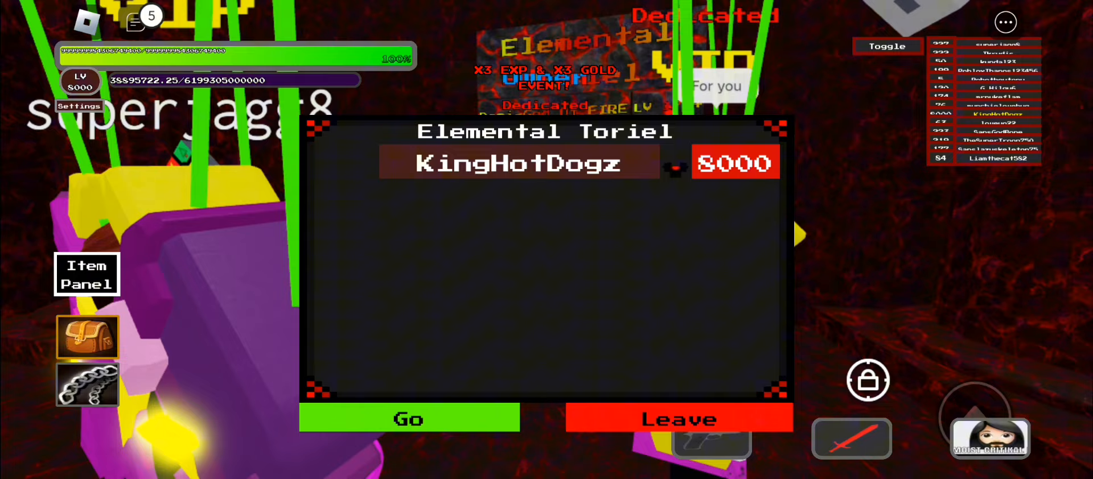
click(409, 419)
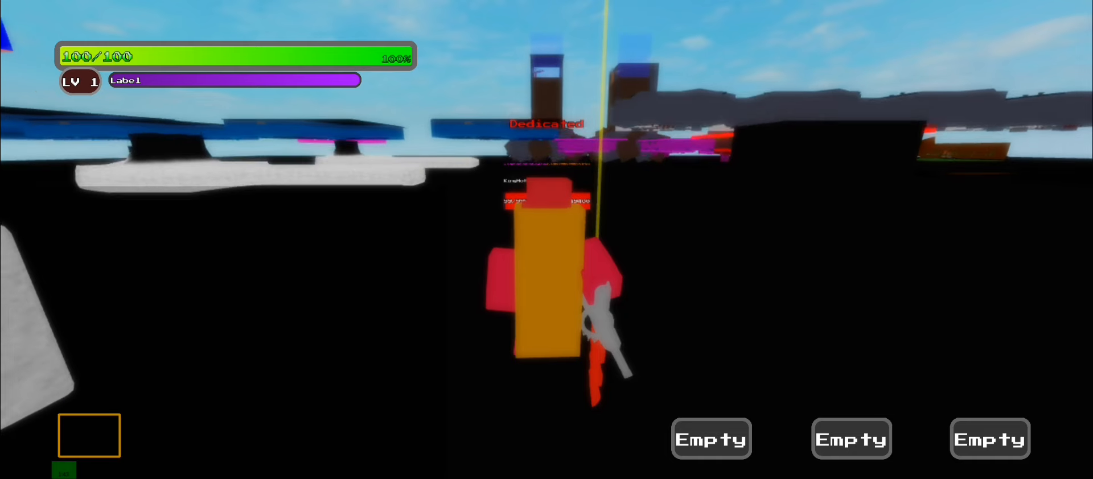